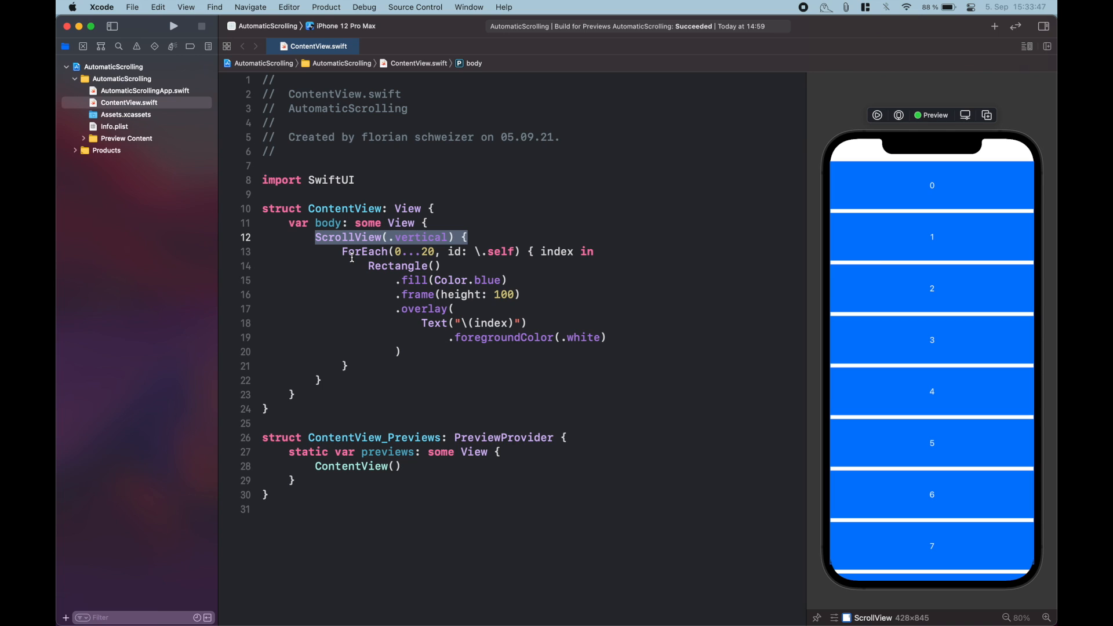
mouse_move(433, 273)
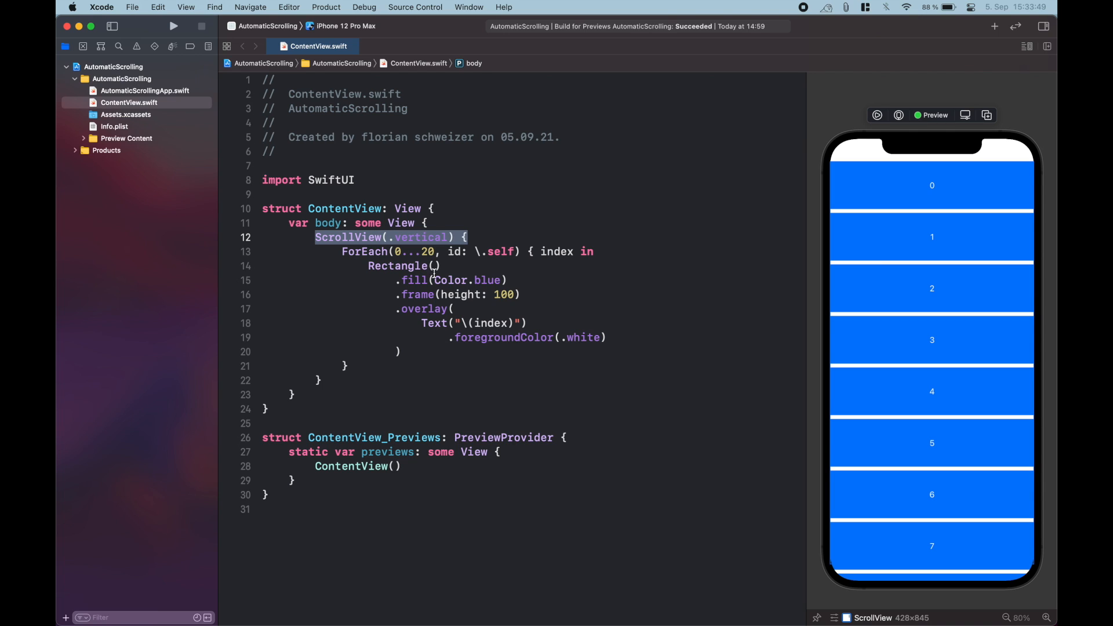
- Inspect the Rectangle layout and try scrolling the rows in live preview
click(440, 266)
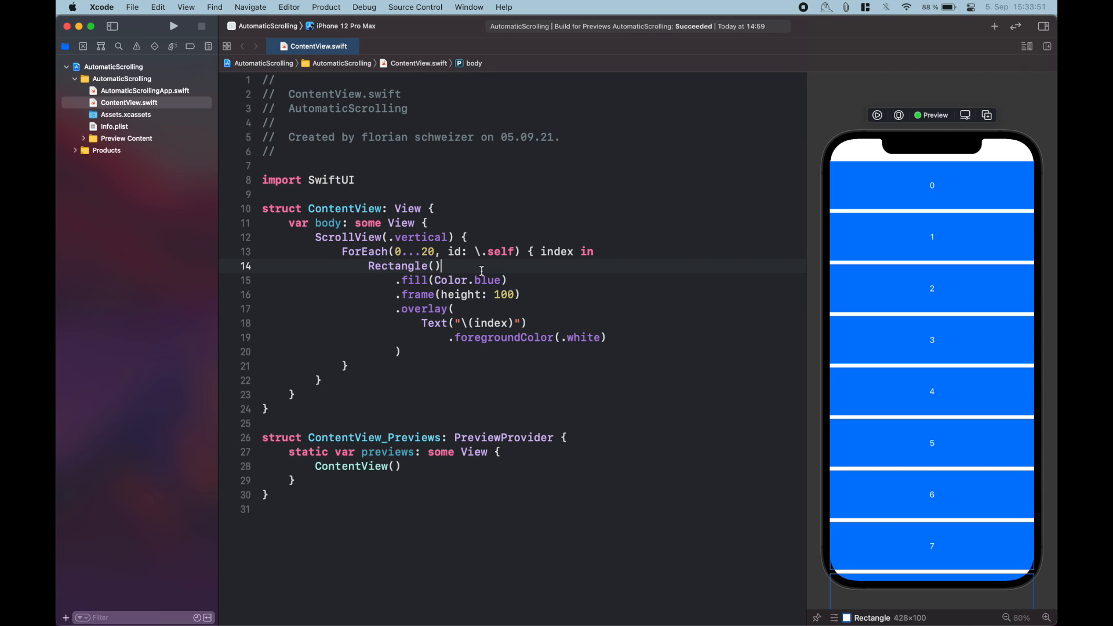
mouse_move(426, 320)
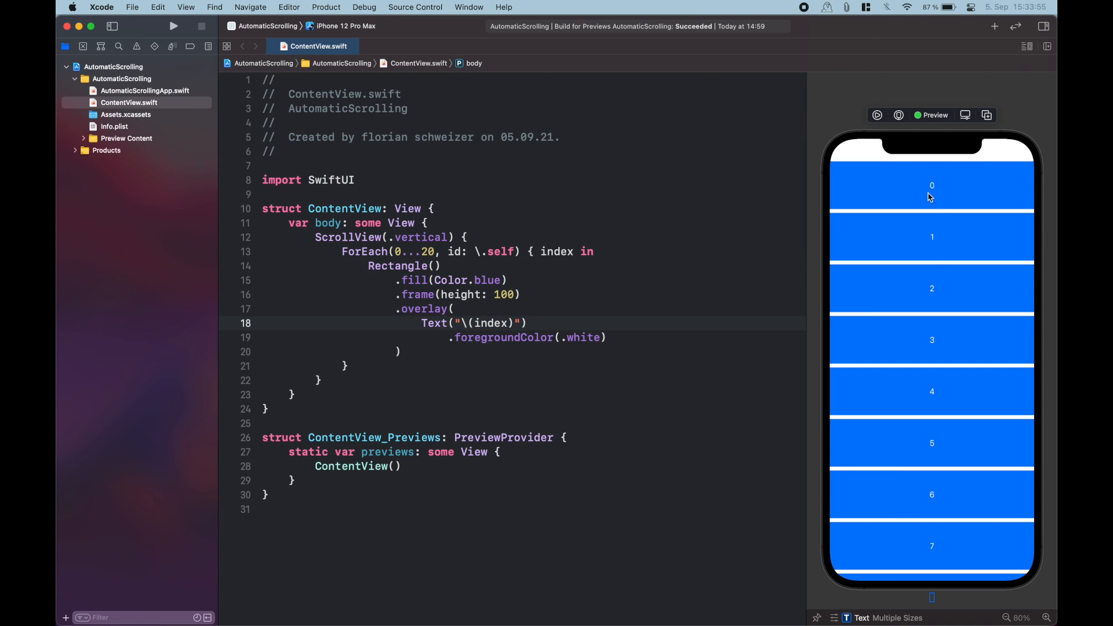
click(876, 115)
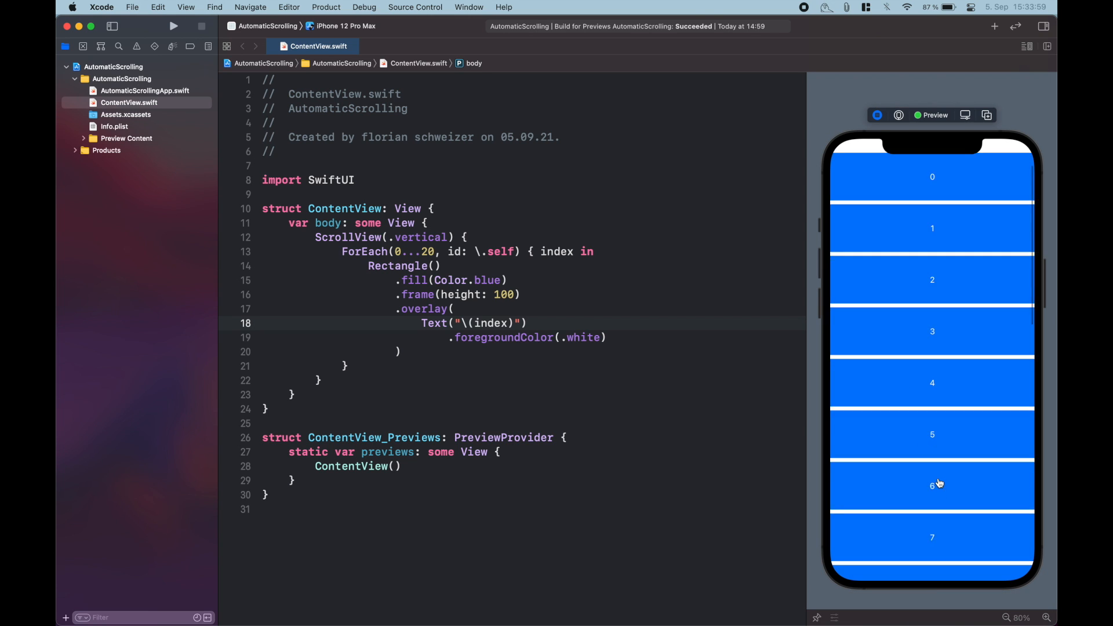
scroll(down, 3)
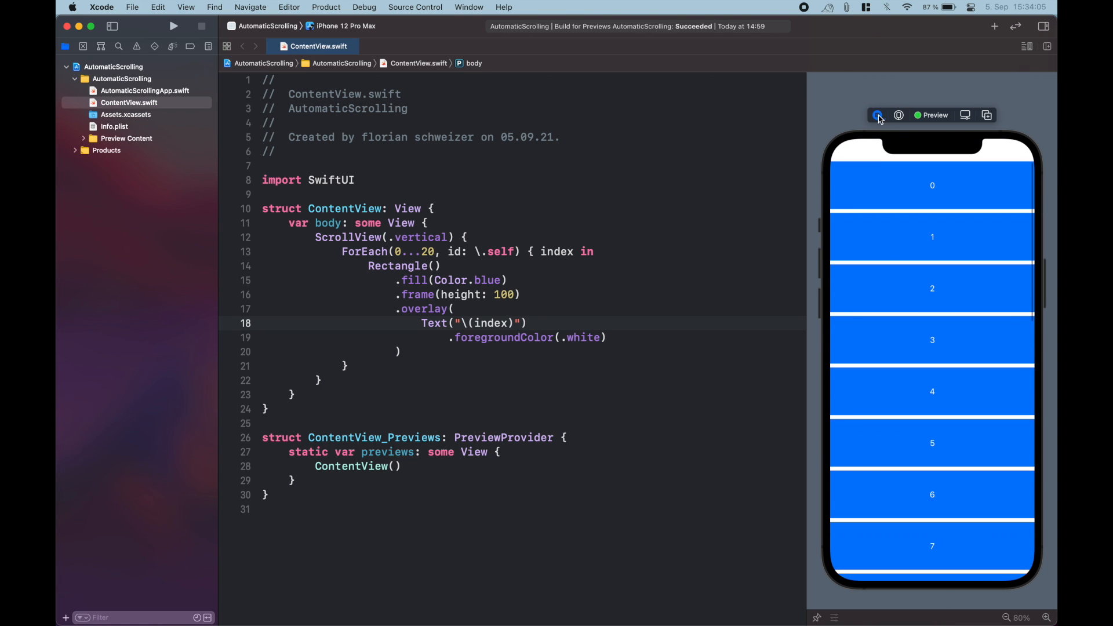
click(877, 115)
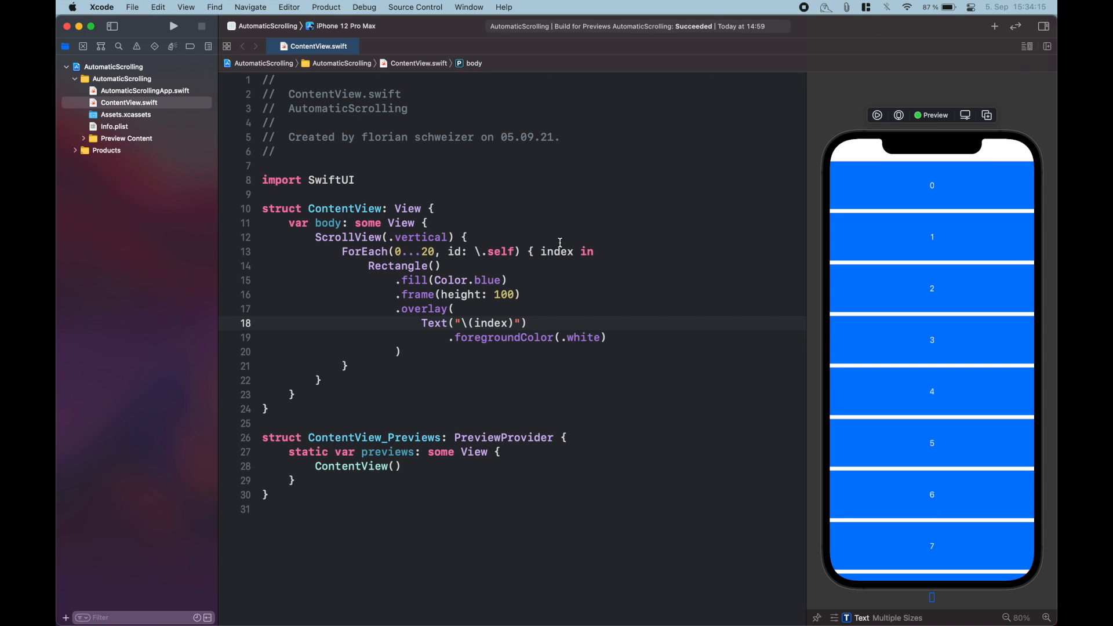
mouse_move(398, 279)
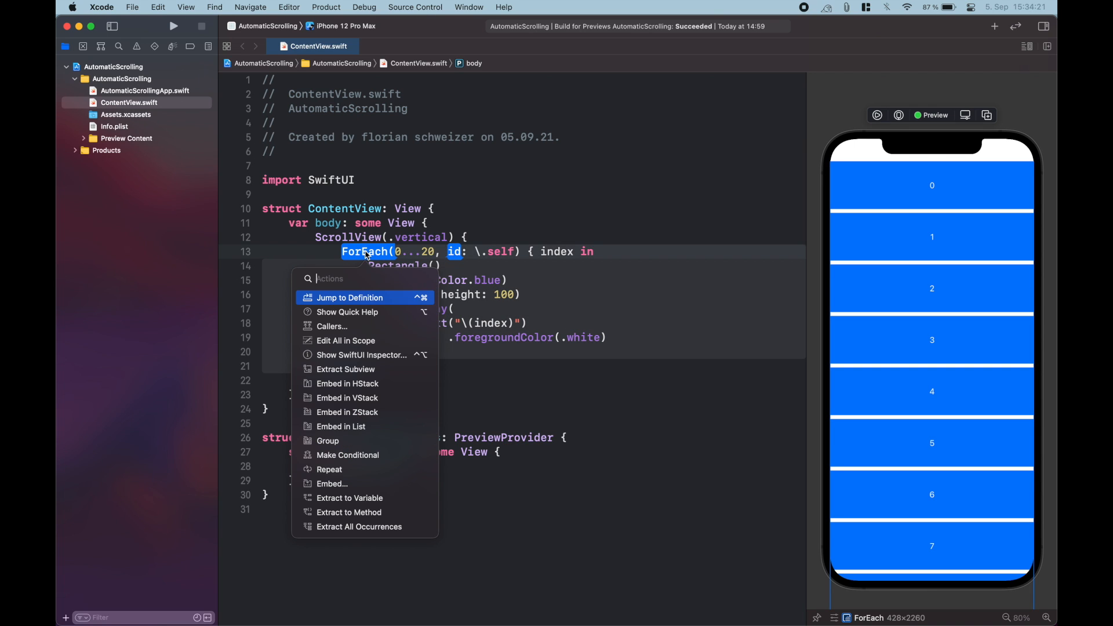
mouse_move(358, 299)
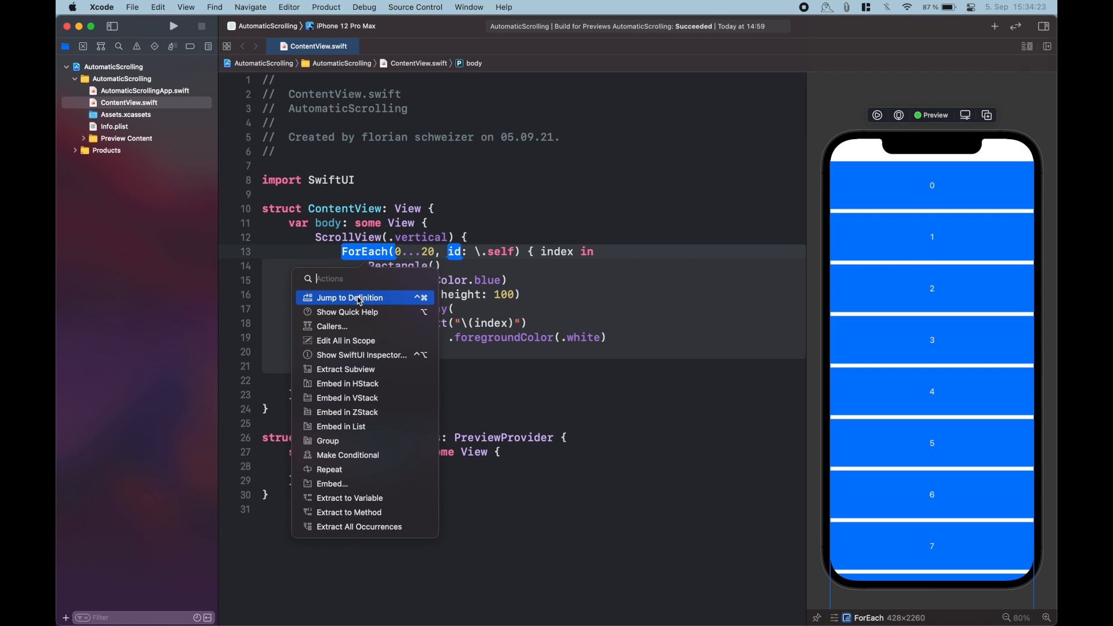
mouse_move(355, 440)
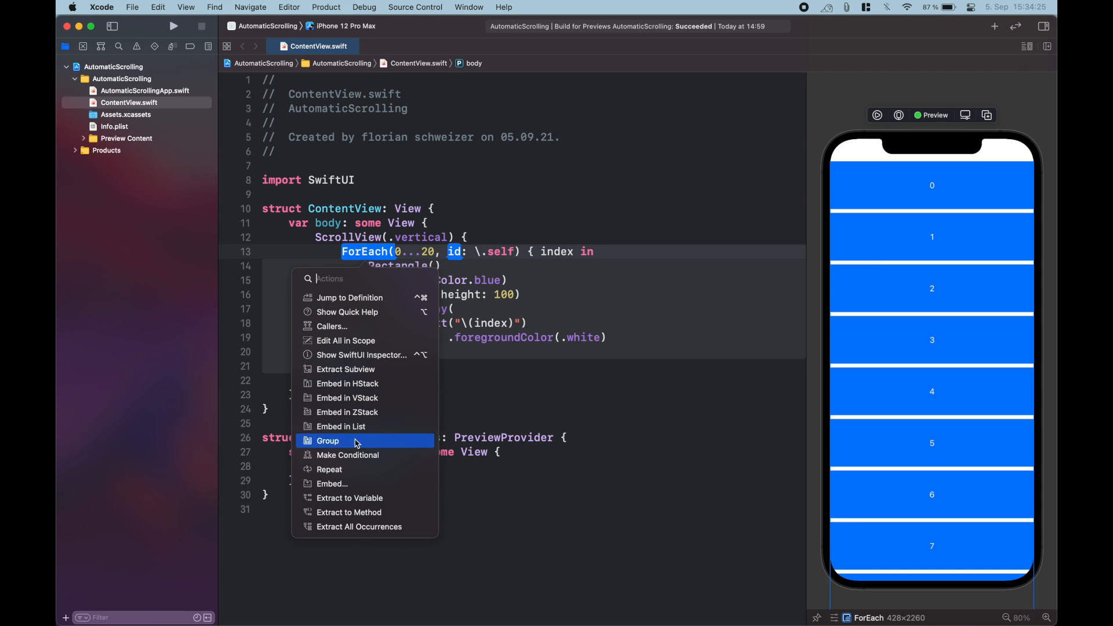
- Embed the ForEach in a ScrollViewReader container with a 'proxy in' parameter
click(328, 441)
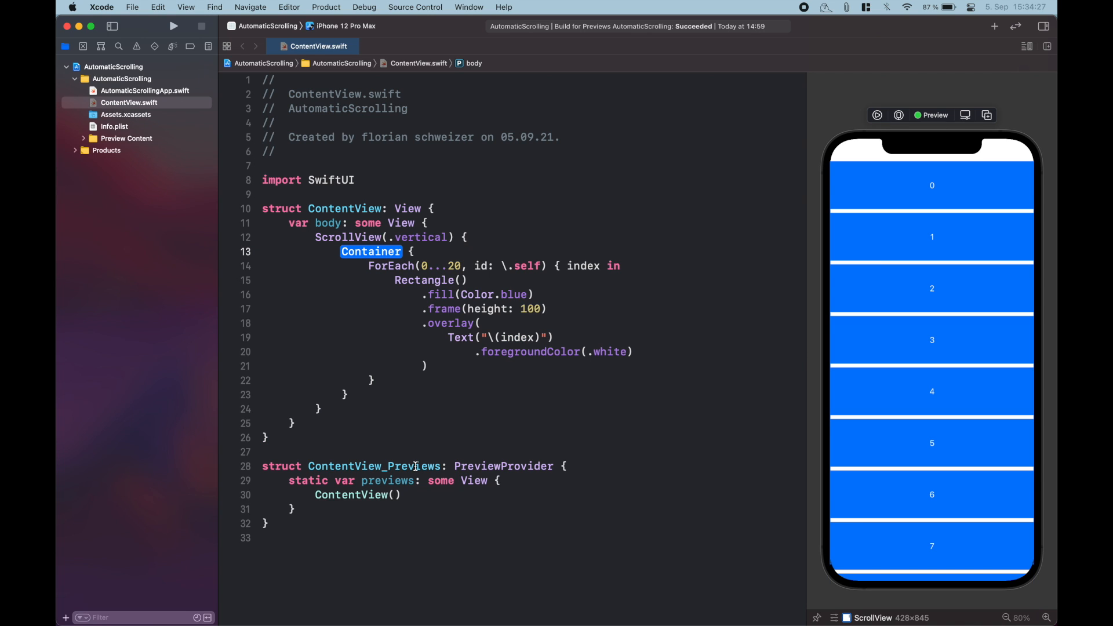
text(S {)
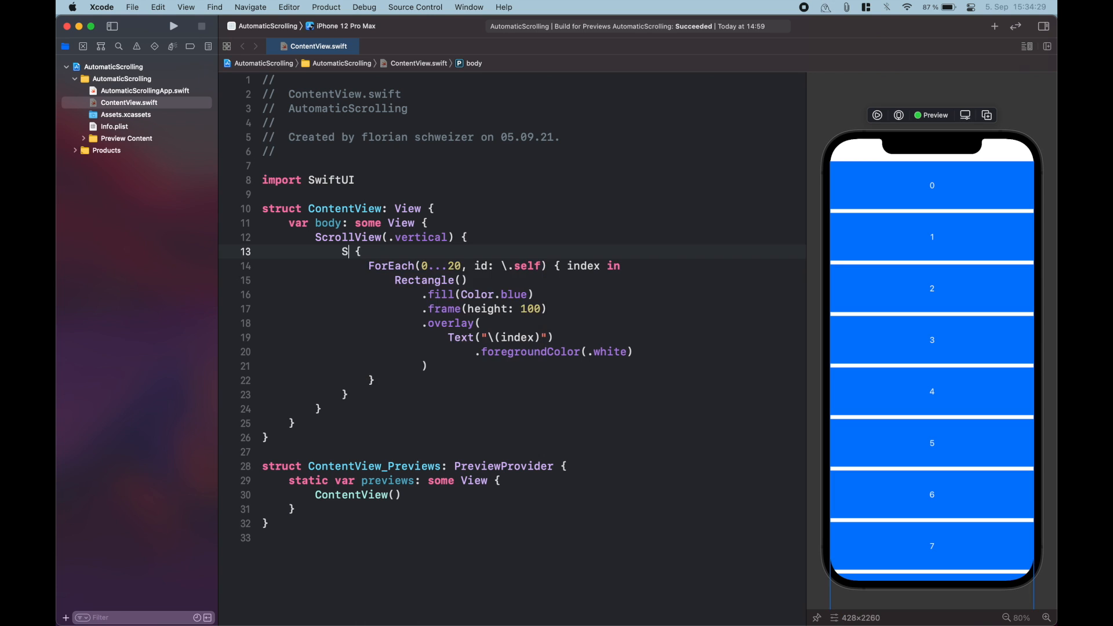
text(ScrollViewReader)
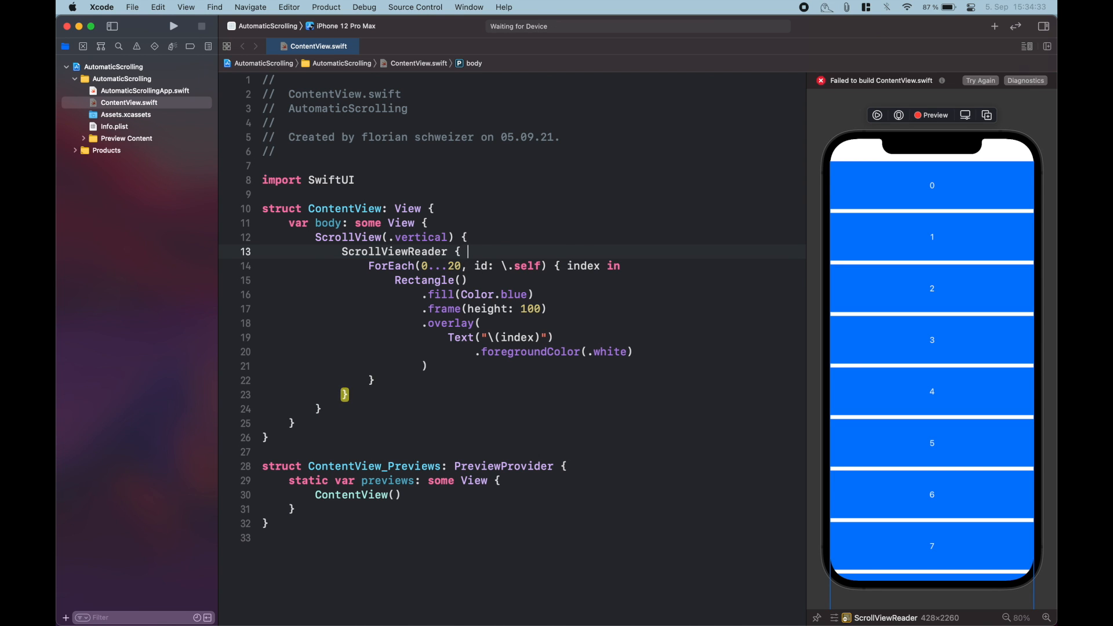
text(proxy in)
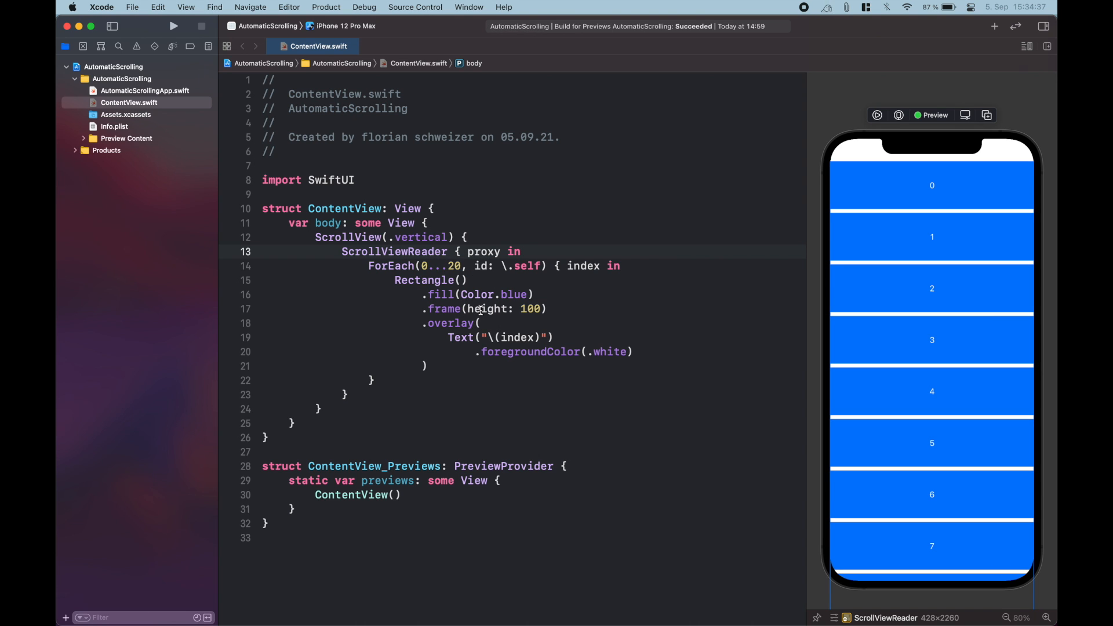
double_click(483, 251)
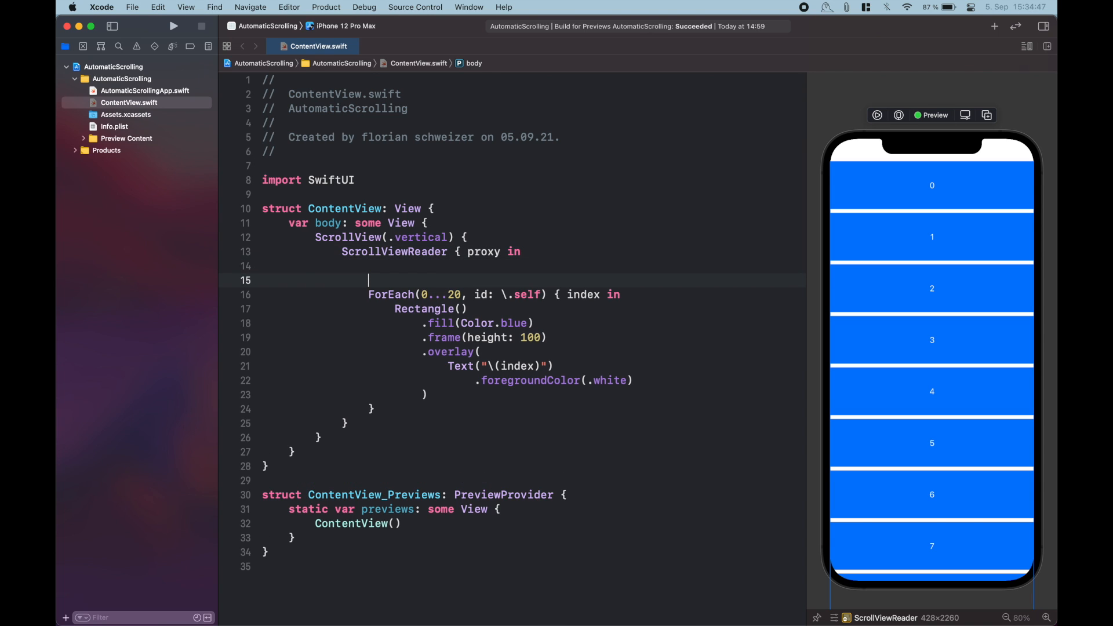
- Add Button("Scroll to #10") calling proxy.scrollTo(10) above the ForEach
text(Button("Scroll to)
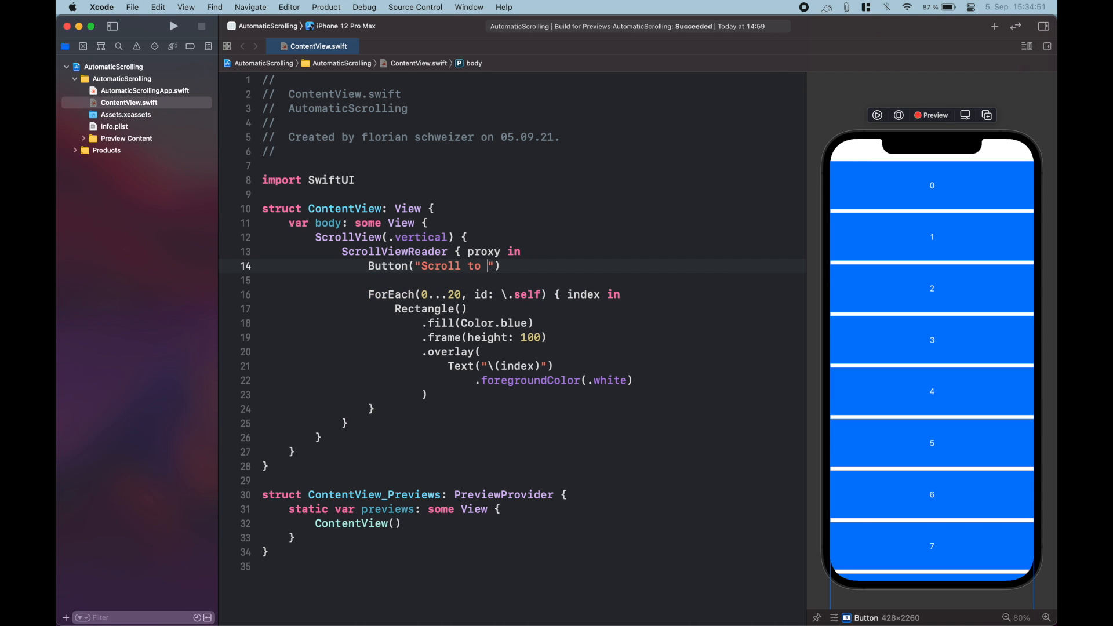
text(#10)
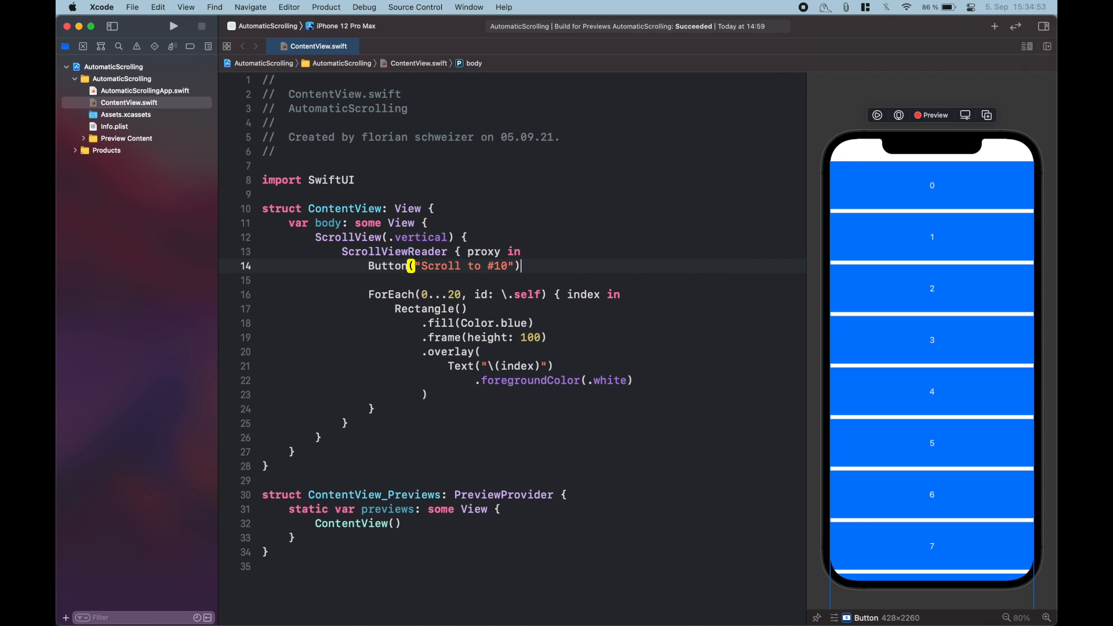
text({)
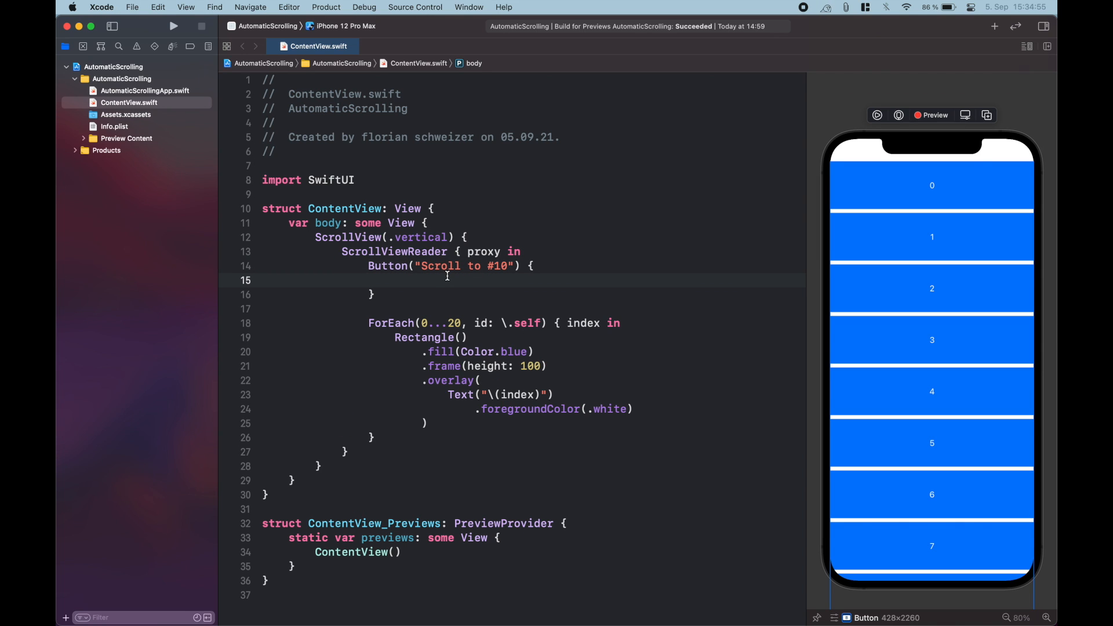
text(proxy.scrollTo(1)
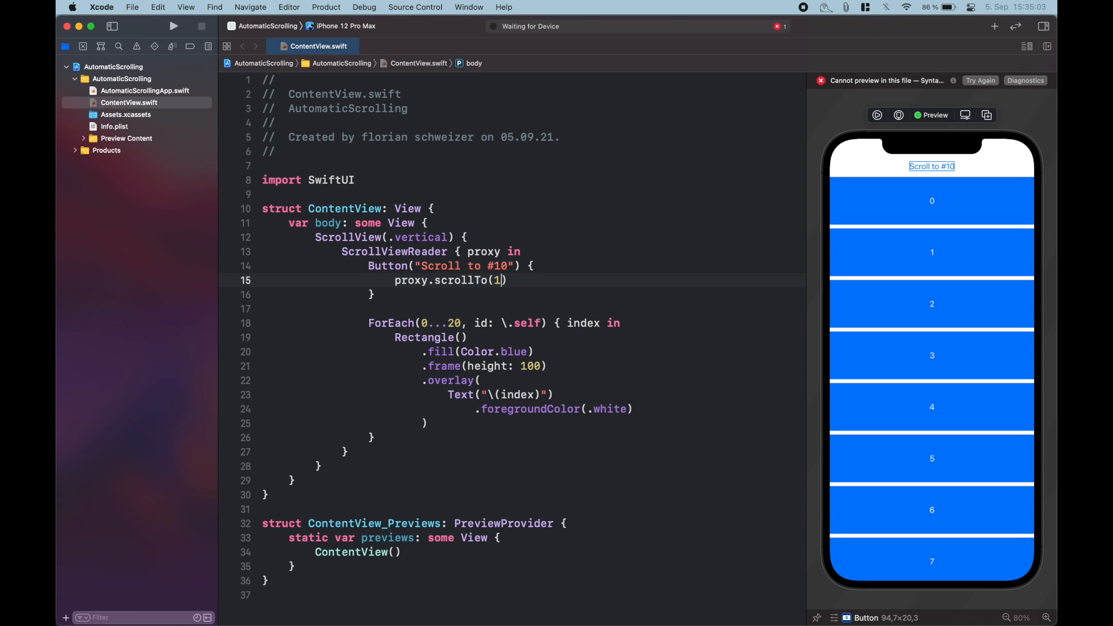
text(0)
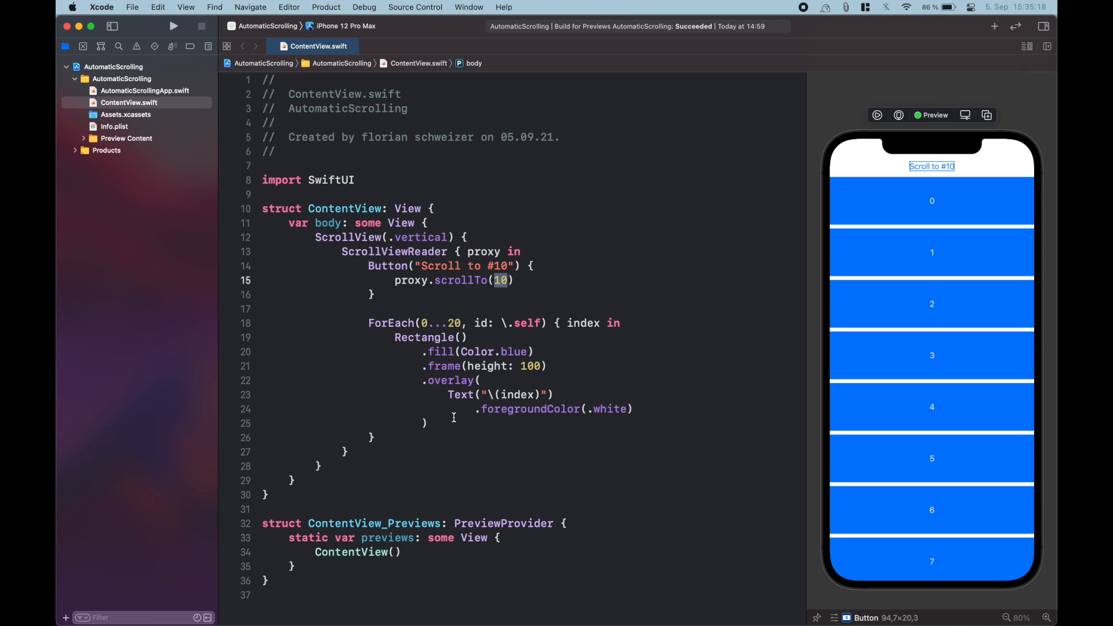
click(429, 423)
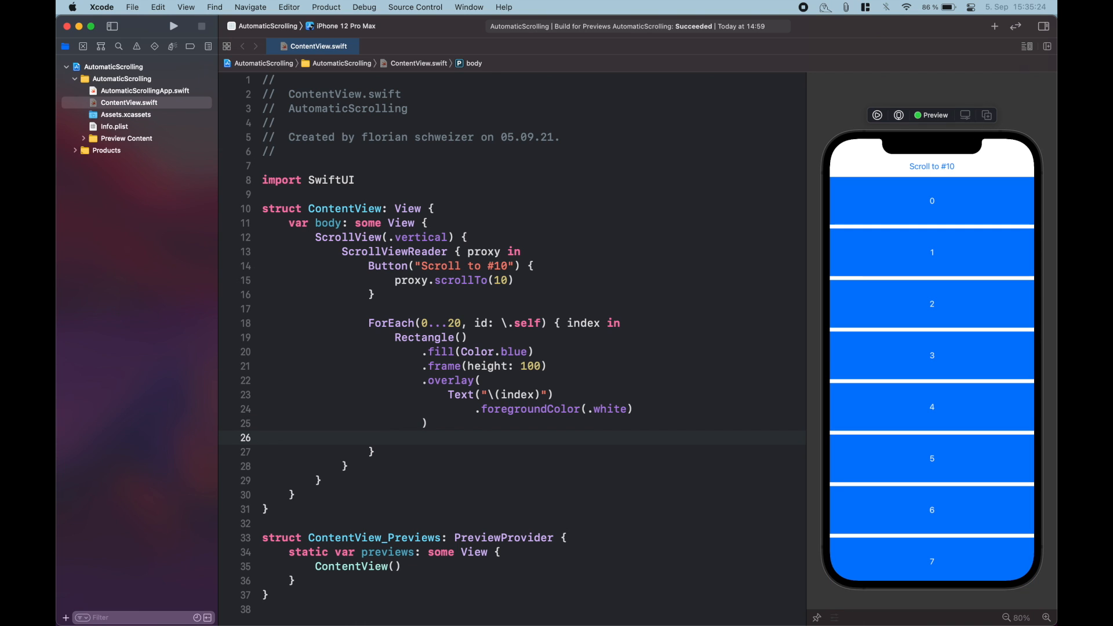
- Add .id(index) after the rectangle's .overlay modifier
text(.id("Identifier"))
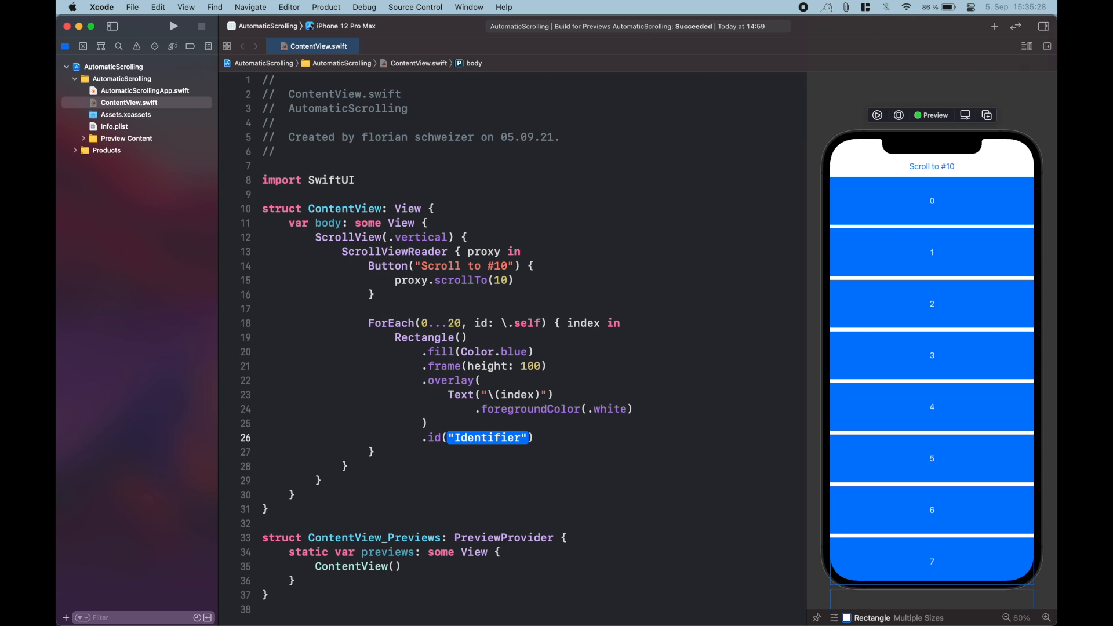
text(index))
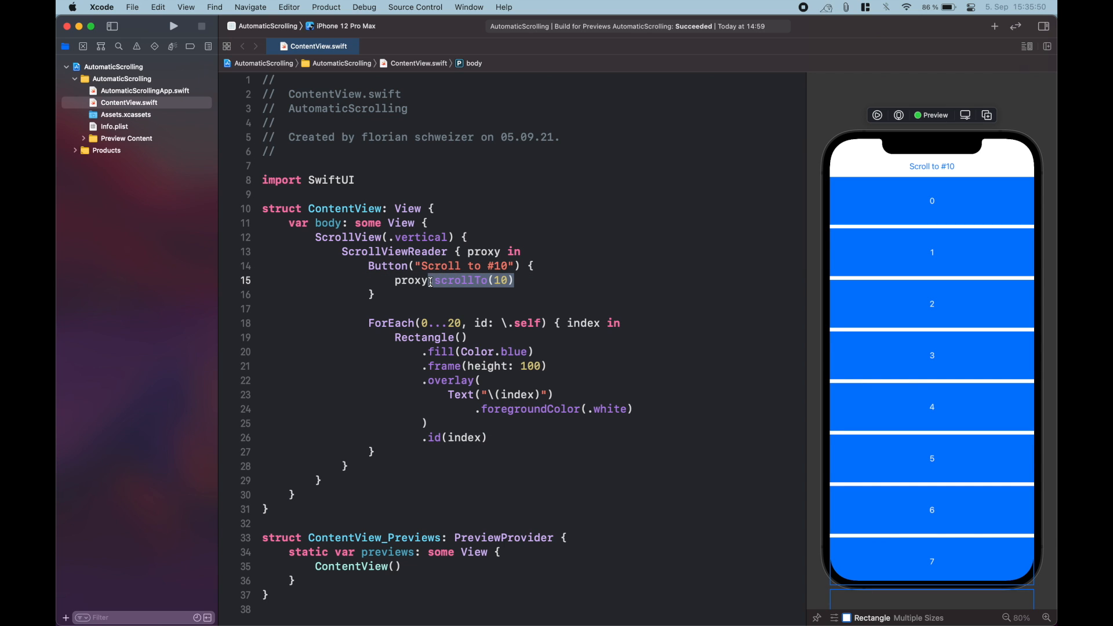
- Change the button's call to proxy.scrollTo(10, anchor: .top) and test it in live preview
key(delete)
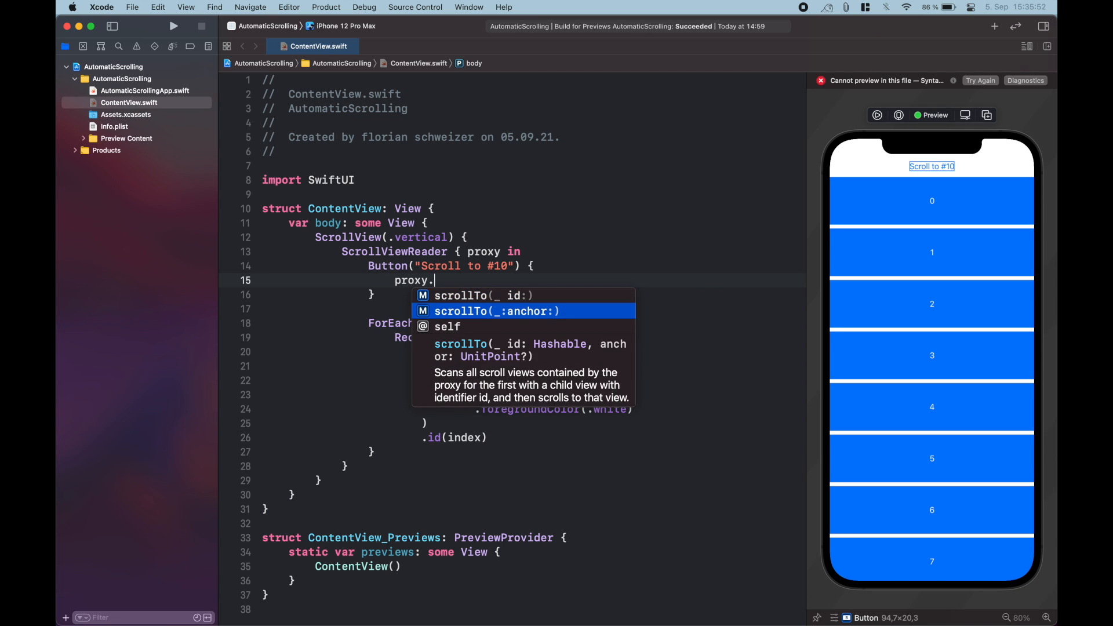
click(498, 310)
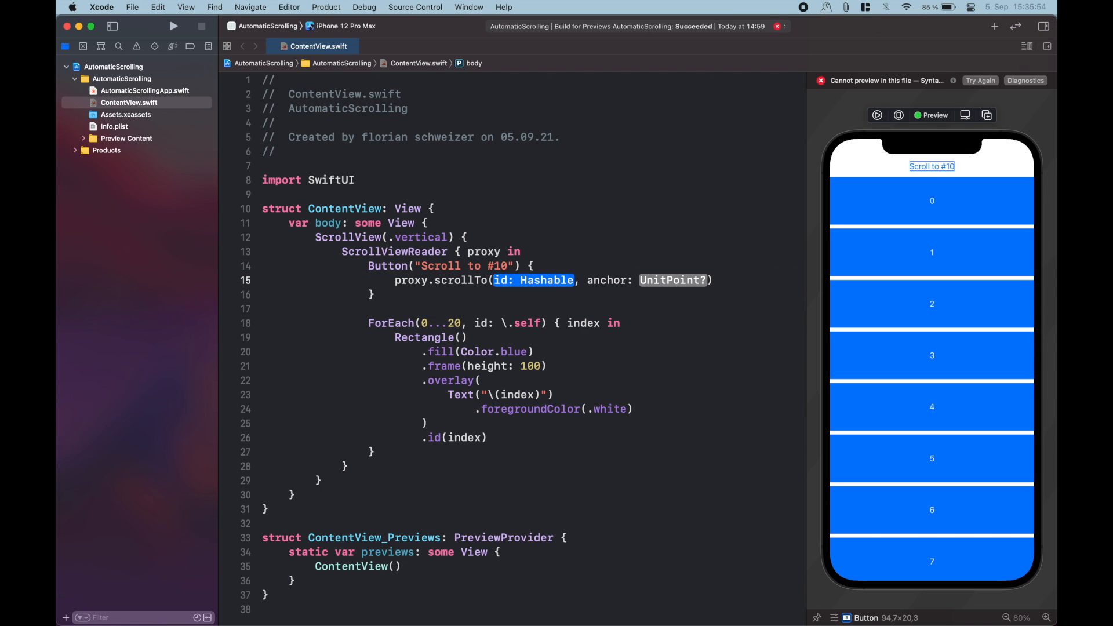
text(10)
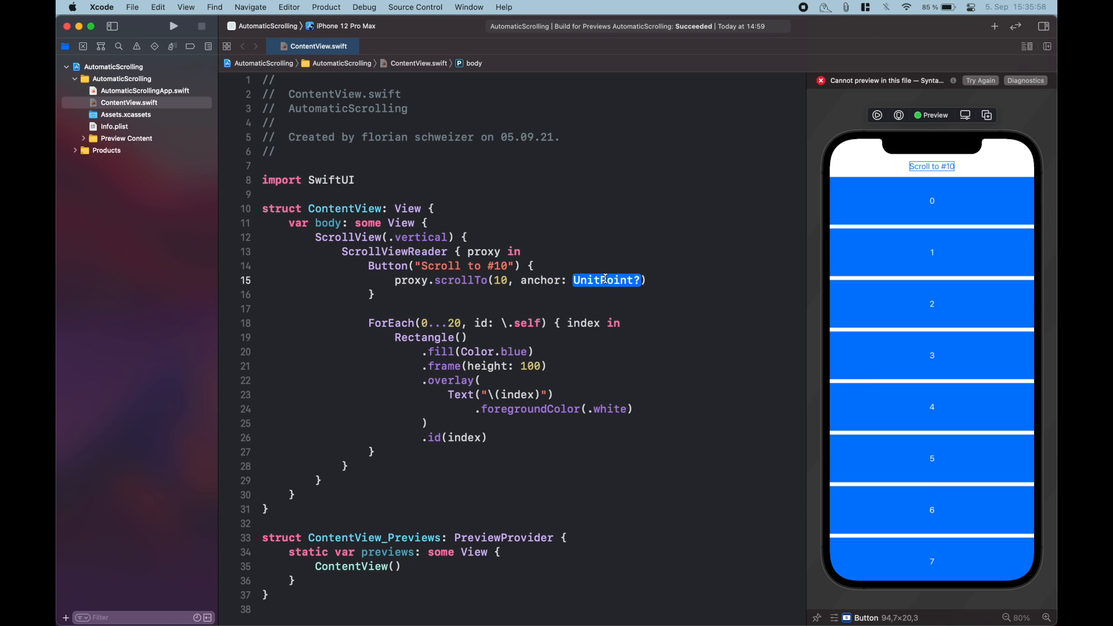
text(.top)
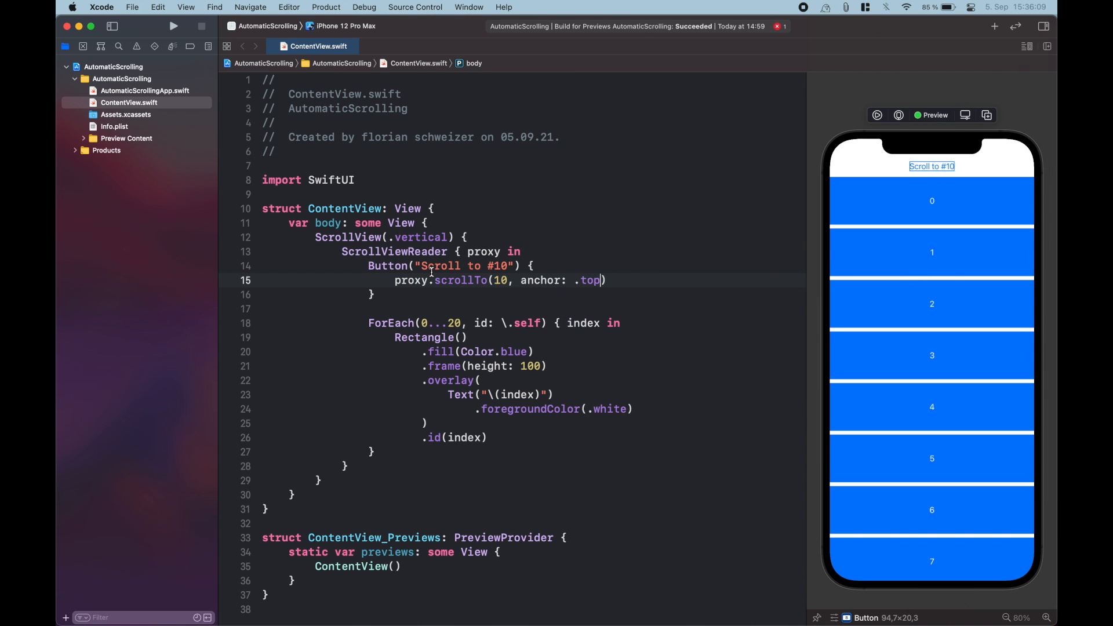
mouse_move(517, 277)
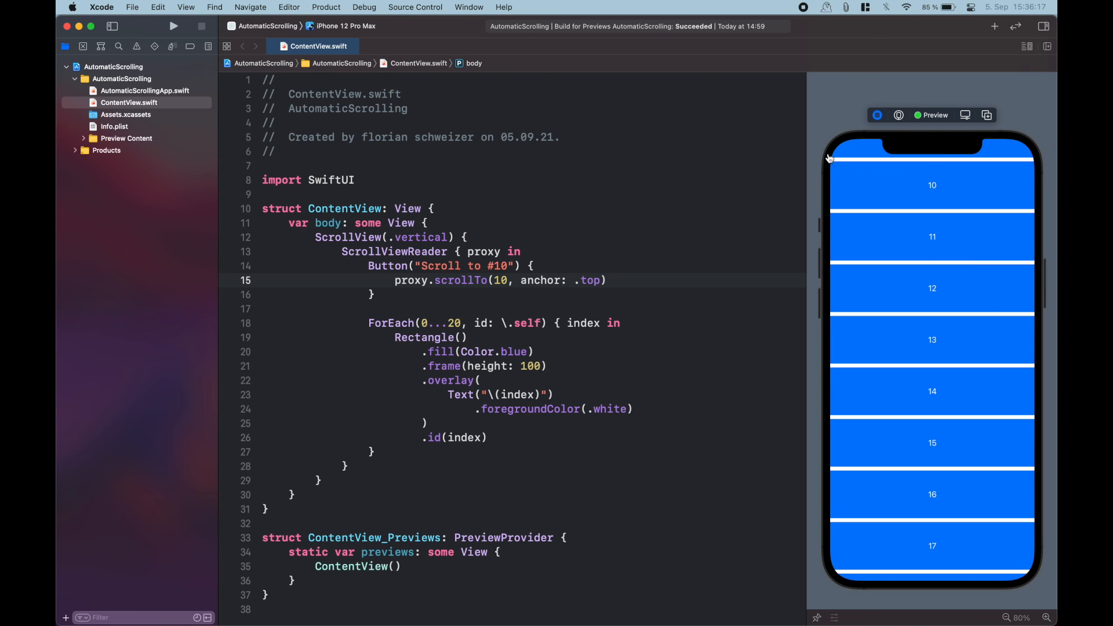
mouse_move(875, 184)
text(withAnimation {)
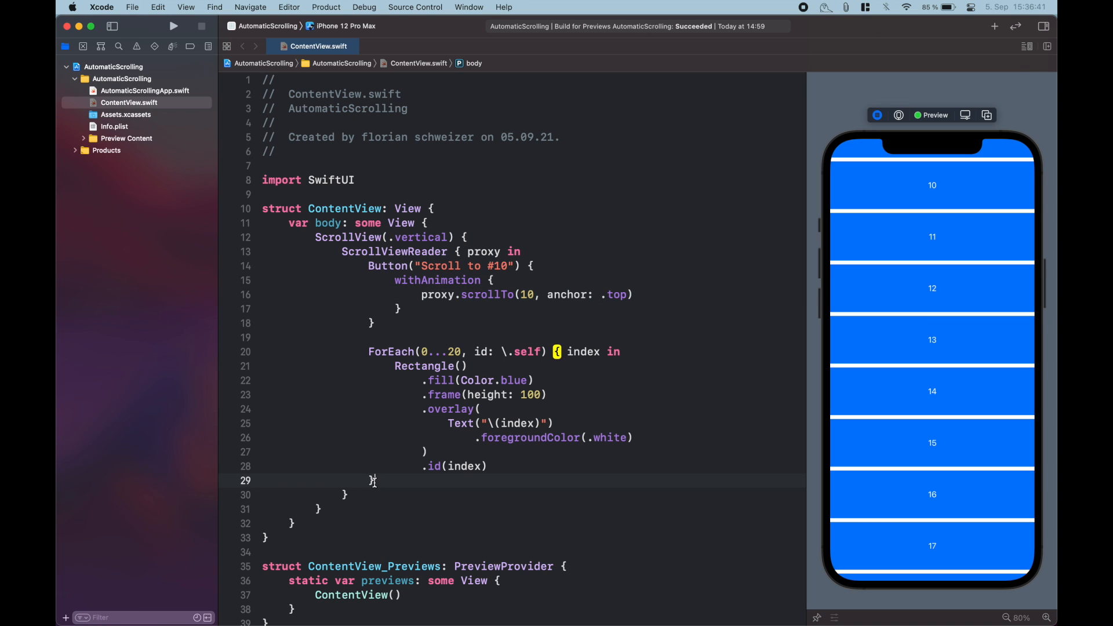
- Wrap proxy.scrollTo(10, anchor: .top) in withAnimation and start a Scroll to top button
text(Button("Scroll to top)
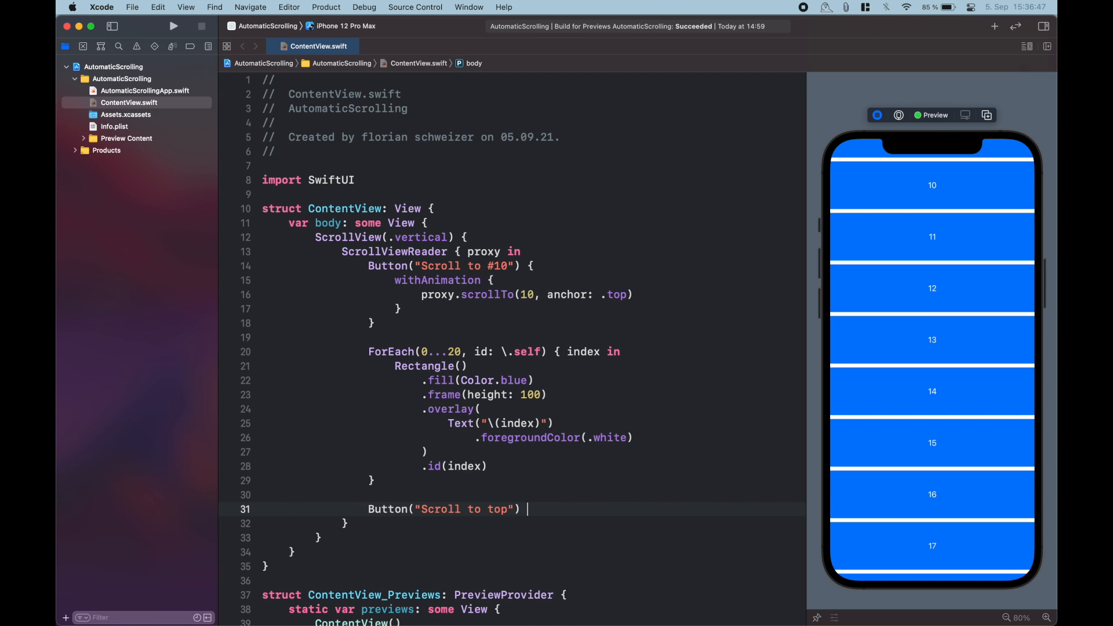
- Make Scroll to top call withAnimation { proxy.scrollTo(0, anchor: .bottom) }
text(withAnimation {)
text(p)
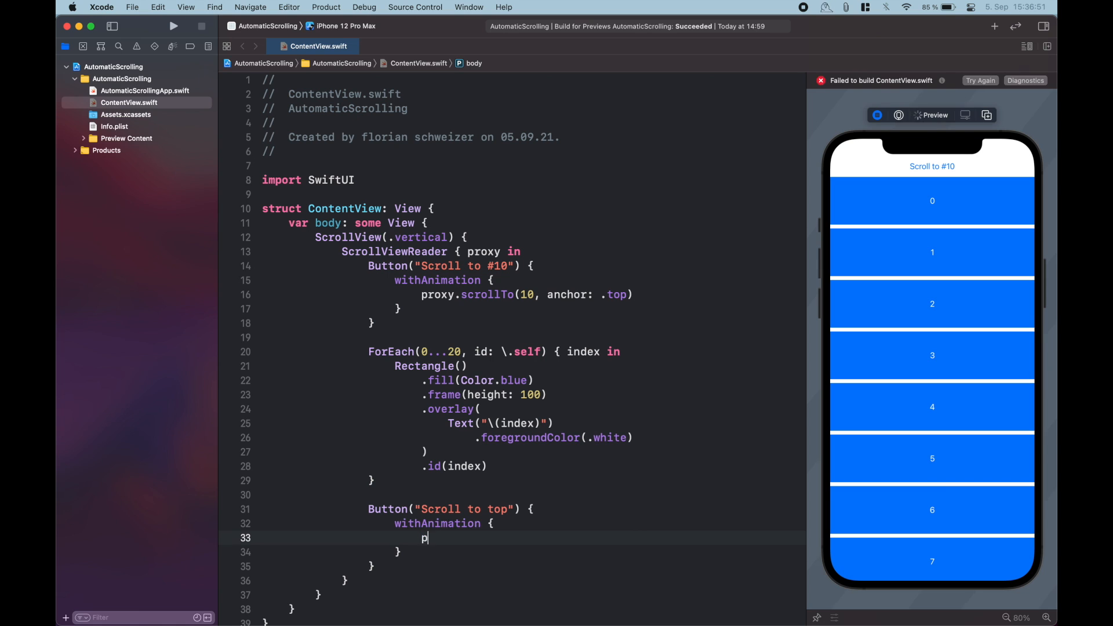
text(roxy.scrollTo(id: Hashable)
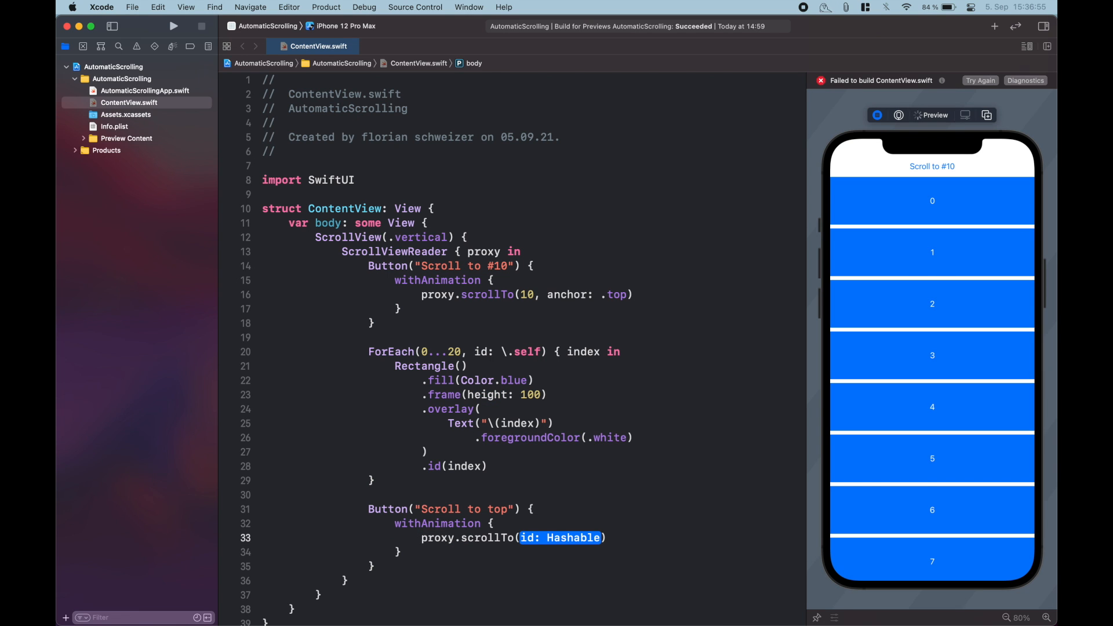
text(0, anchor: .bottom)
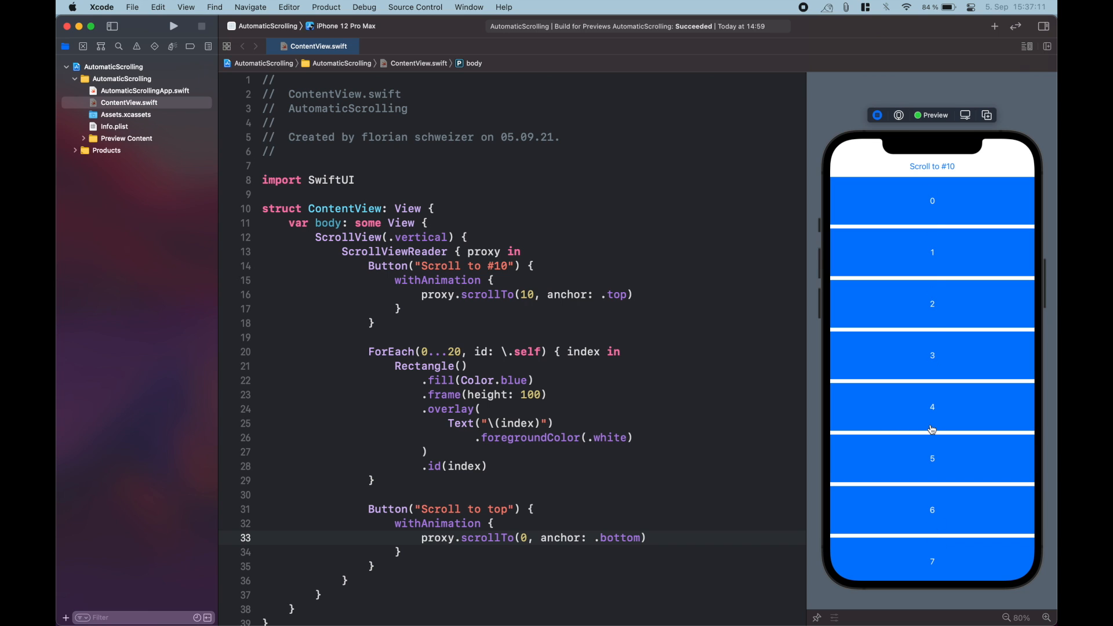
mouse_move(982, 514)
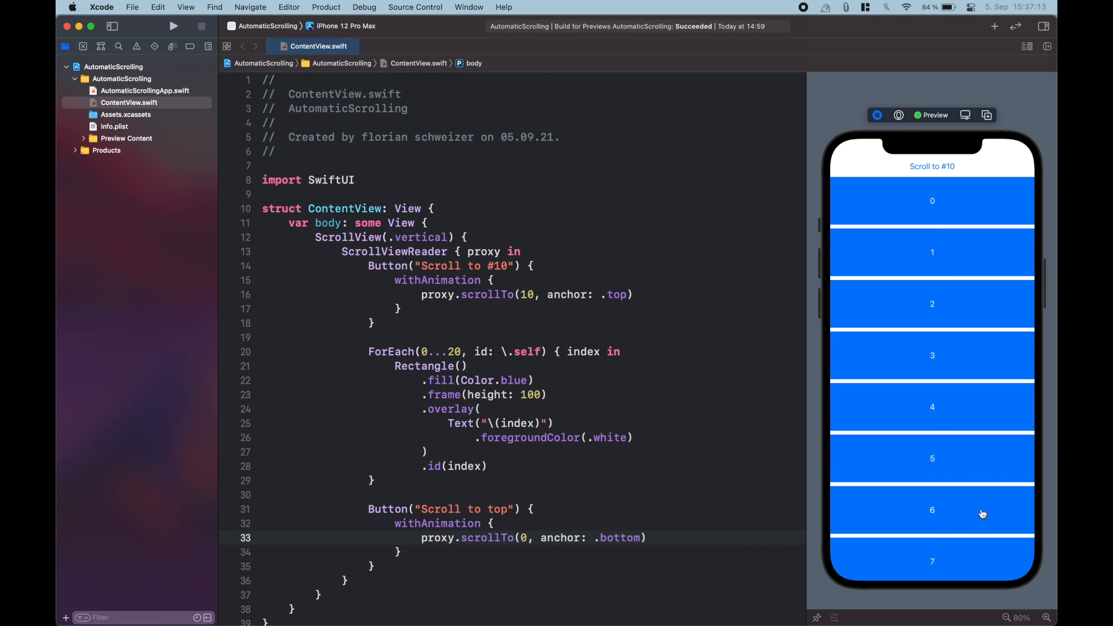